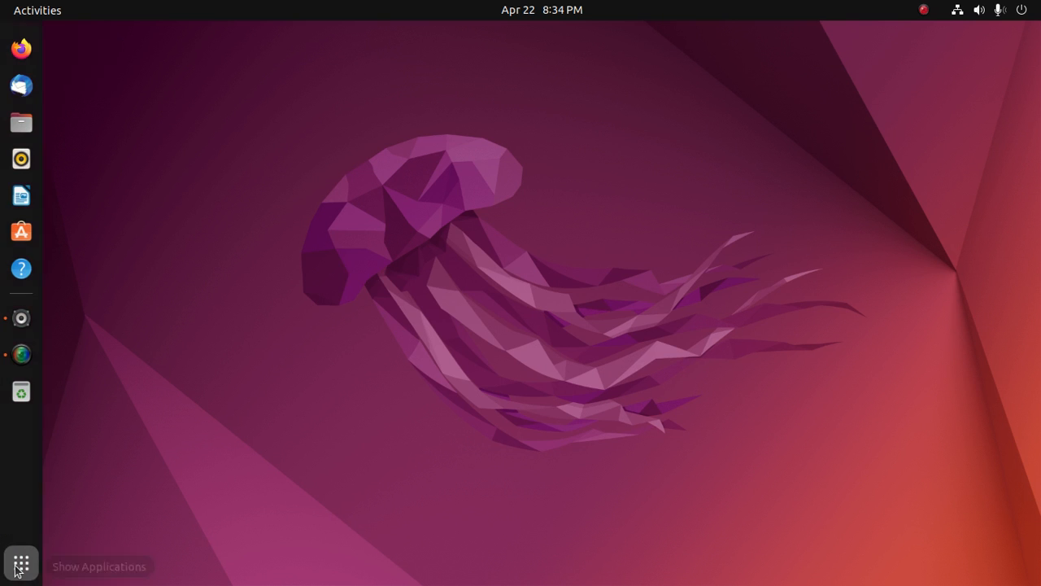
Step: Search the applications list for 'ter' and launch Terminal
text(ter)
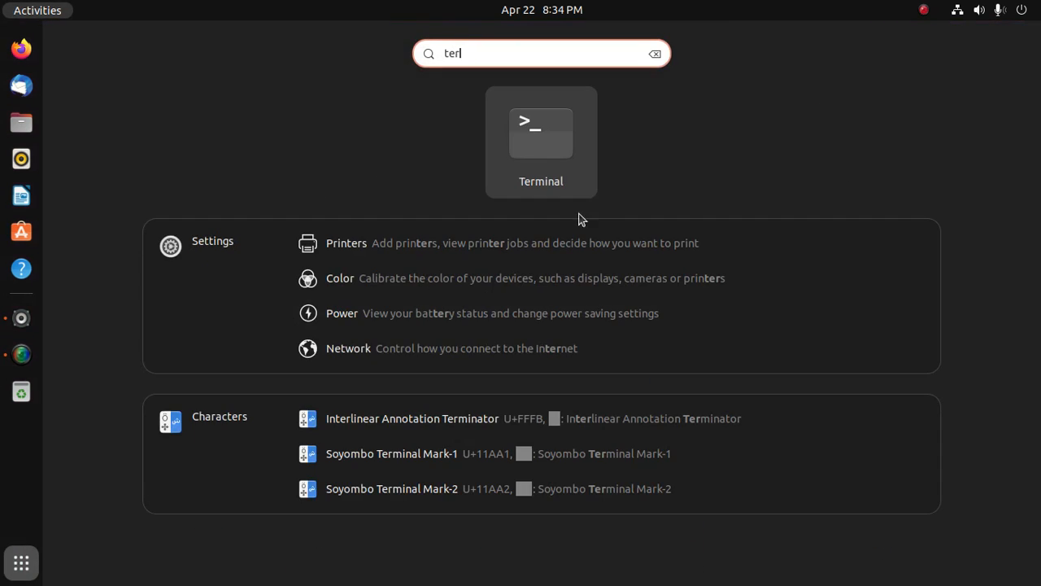
click(541, 132)
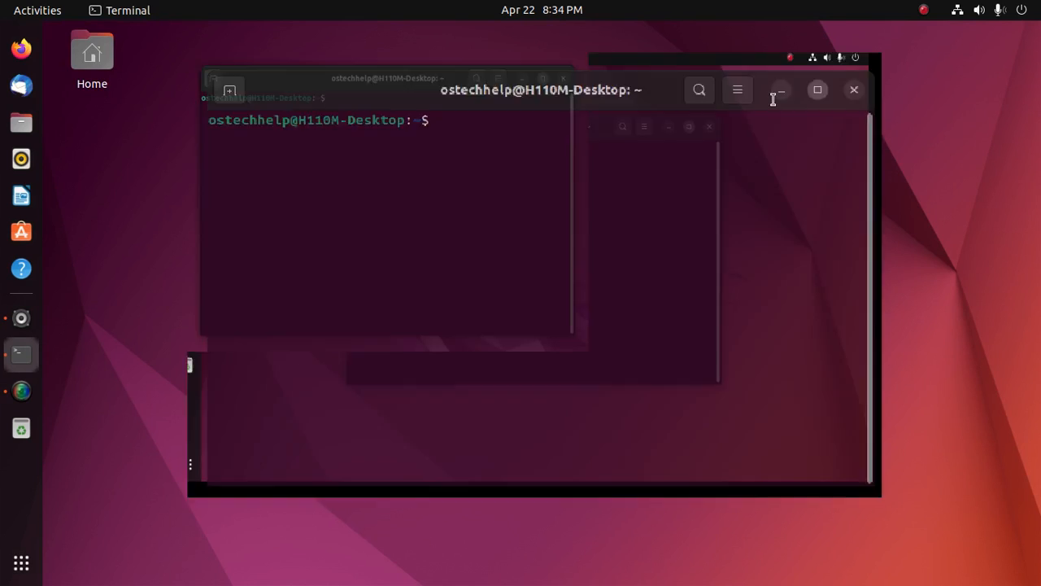
Step: Maximize Terminal and run 'sudo apt install wine' with the sudo password, reaching the 229-package prompt
click(818, 90)
text(wine)
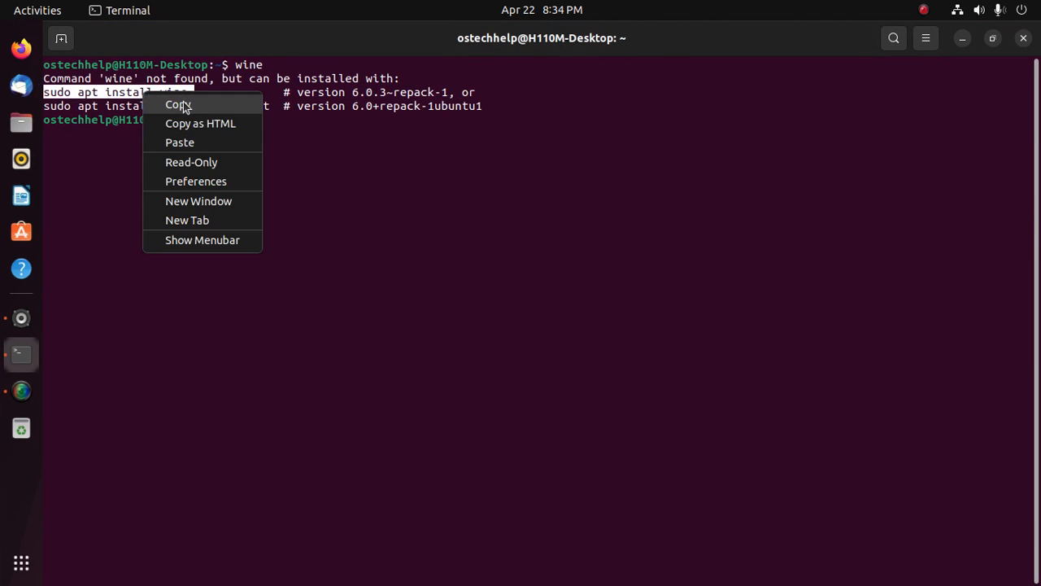
click(178, 104)
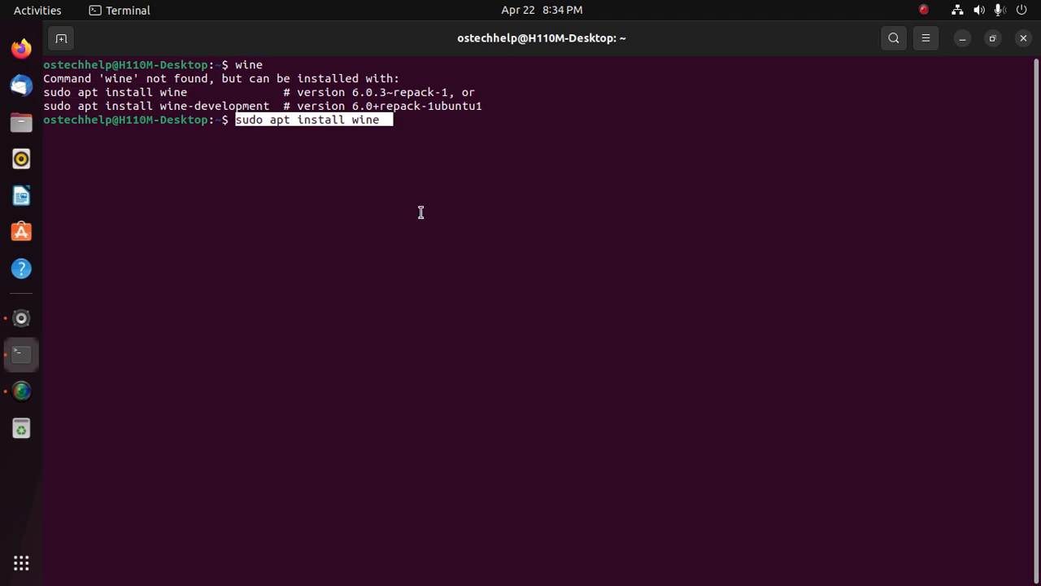
key(Return)
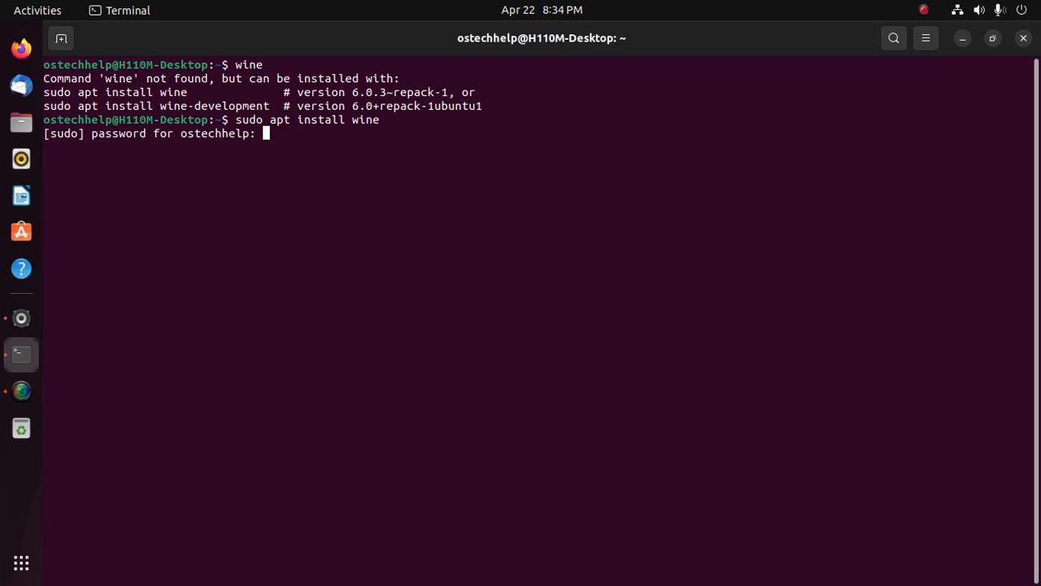
key(Return)
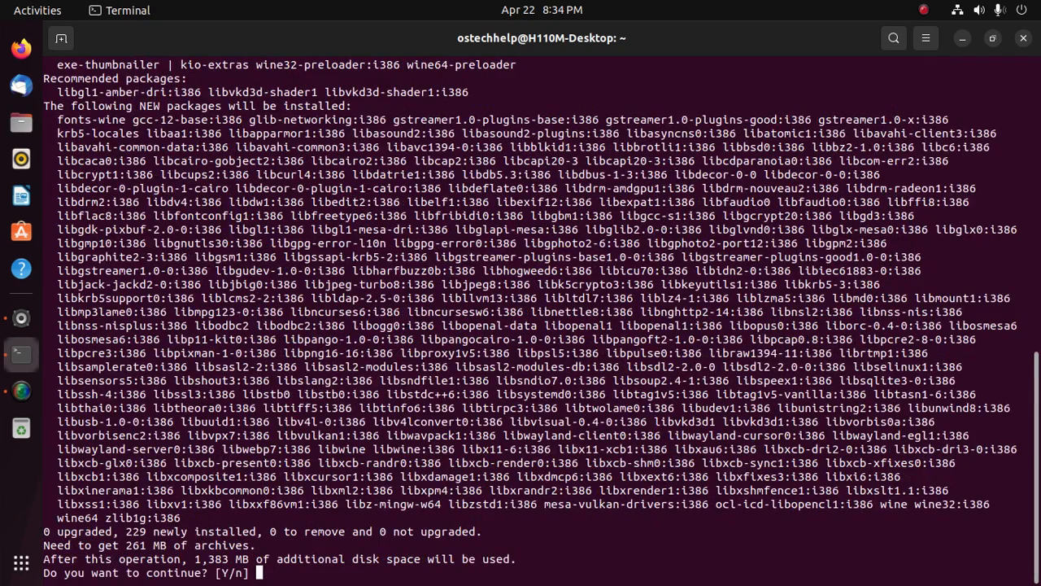
mouse_move(689, 491)
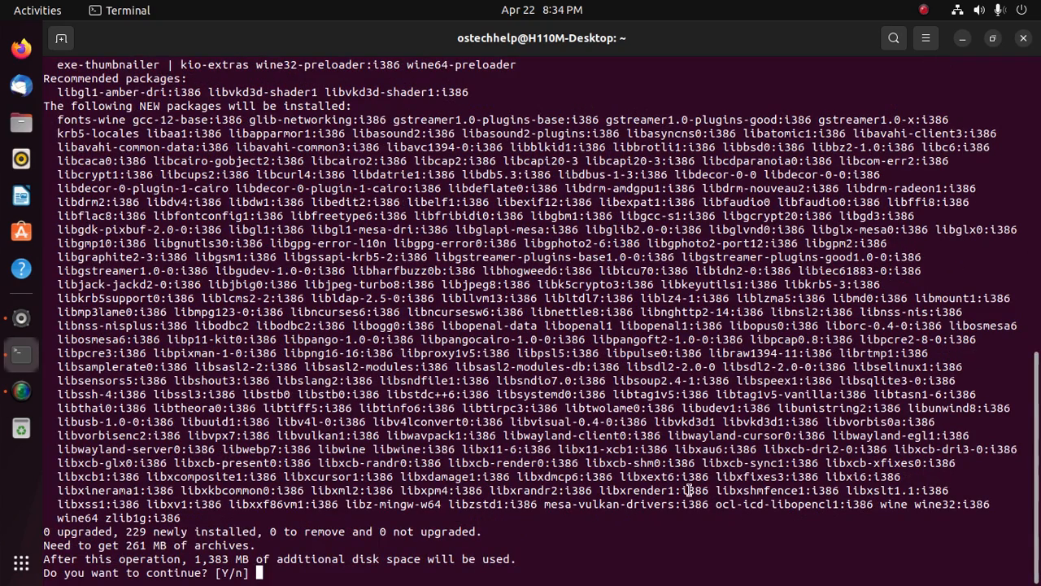
Step: Answer Y so all 229 Wine packages install, then change into Downloads/
text(Y)
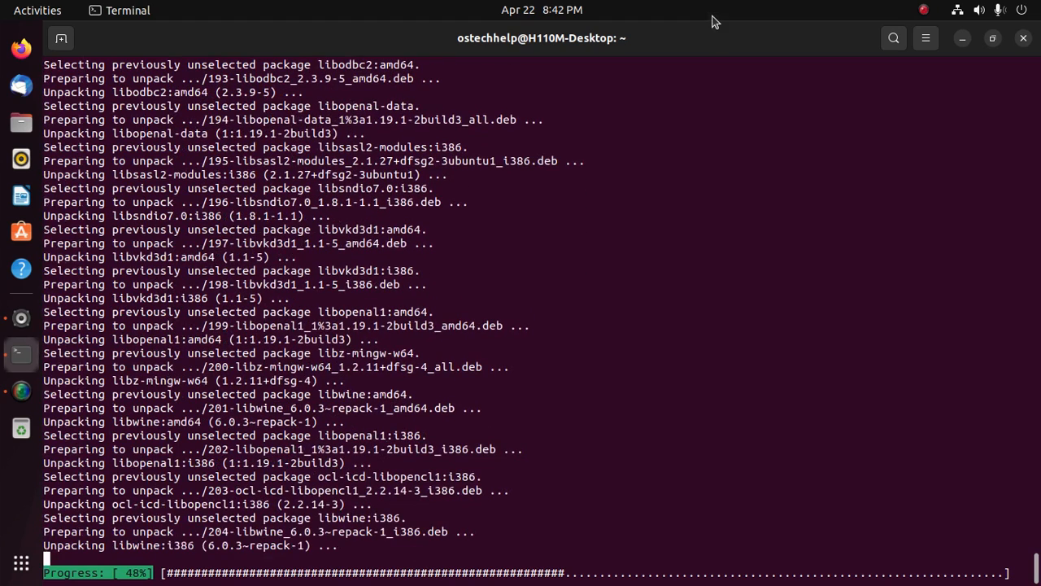
mouse_move(682, 23)
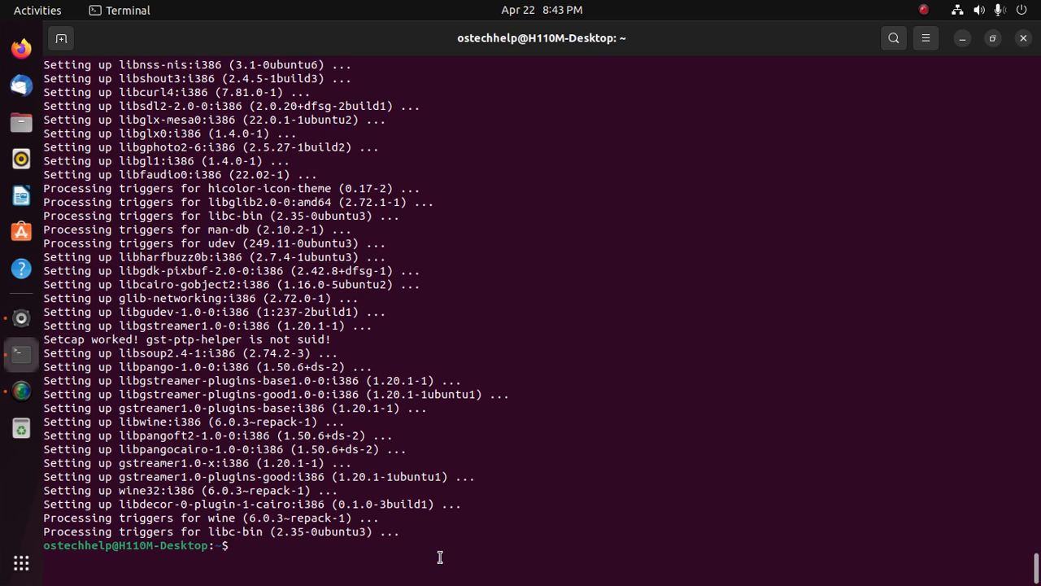
text(cd Downloads/)
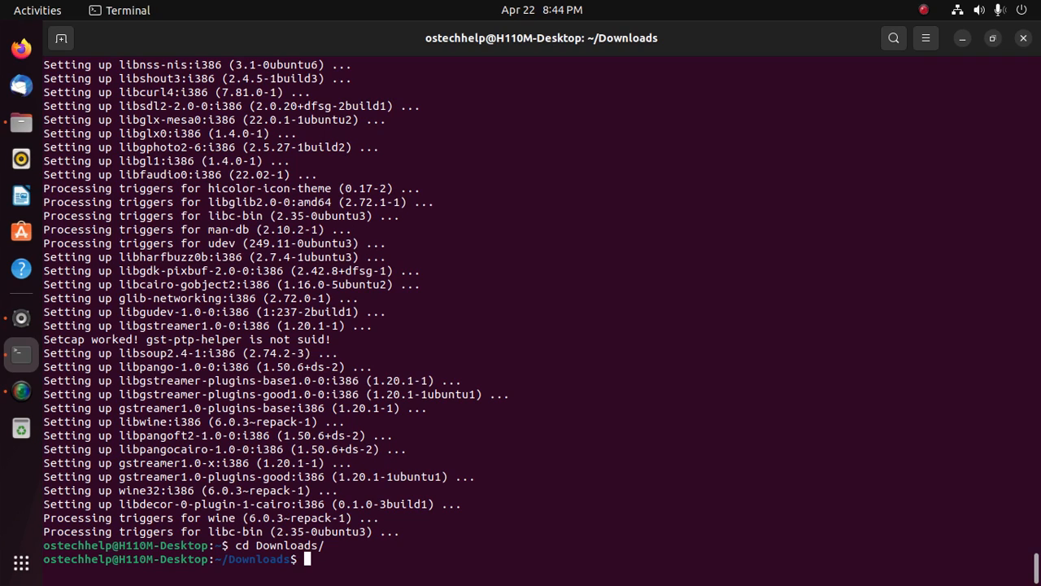
Step: List Downloads and run 'wine Q2005v1_2setup.exe' to start the Quincy 2005 installer
text(ls)
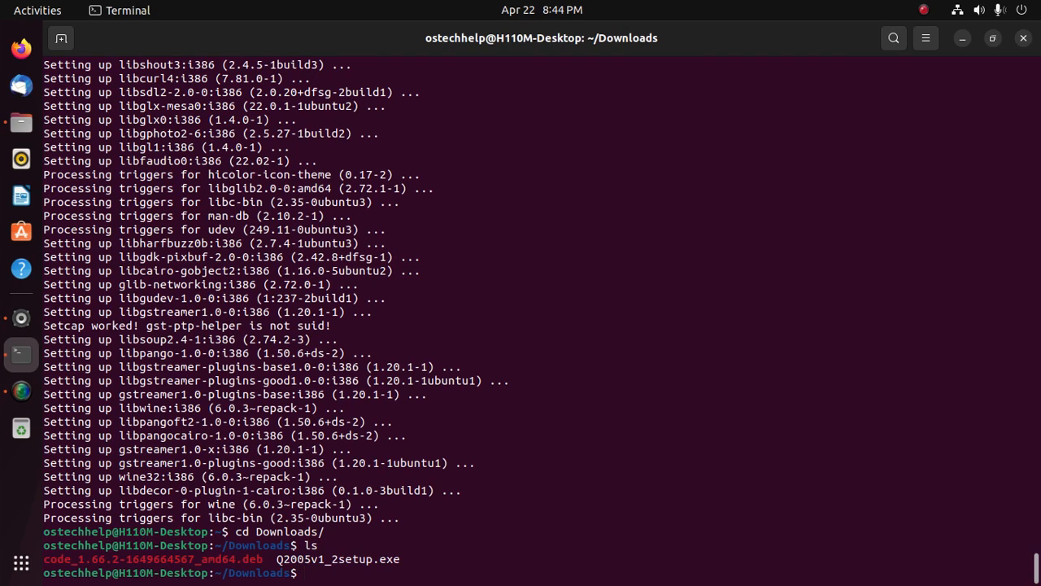
double_click(307, 559)
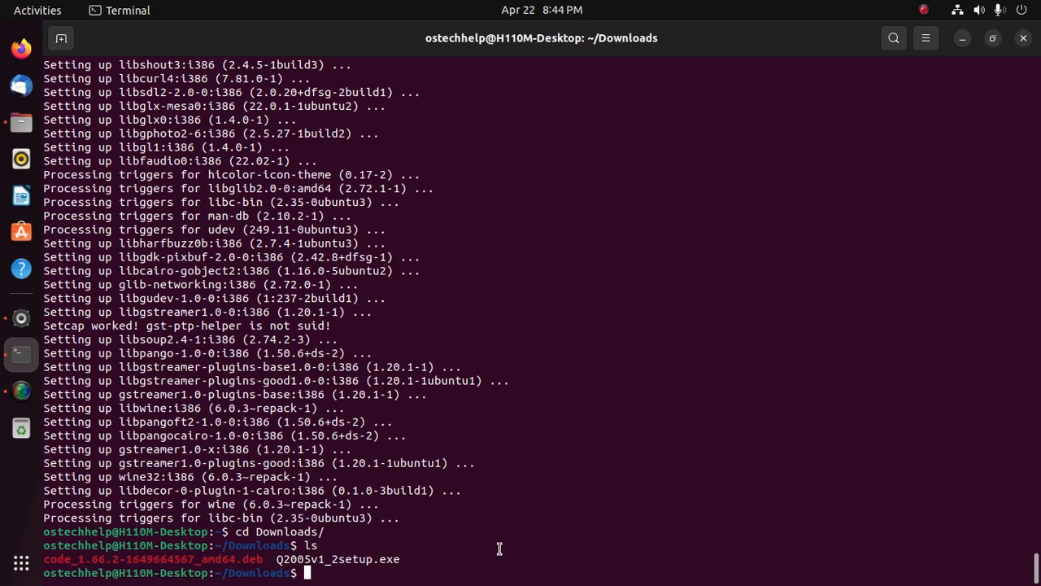
text(wine)
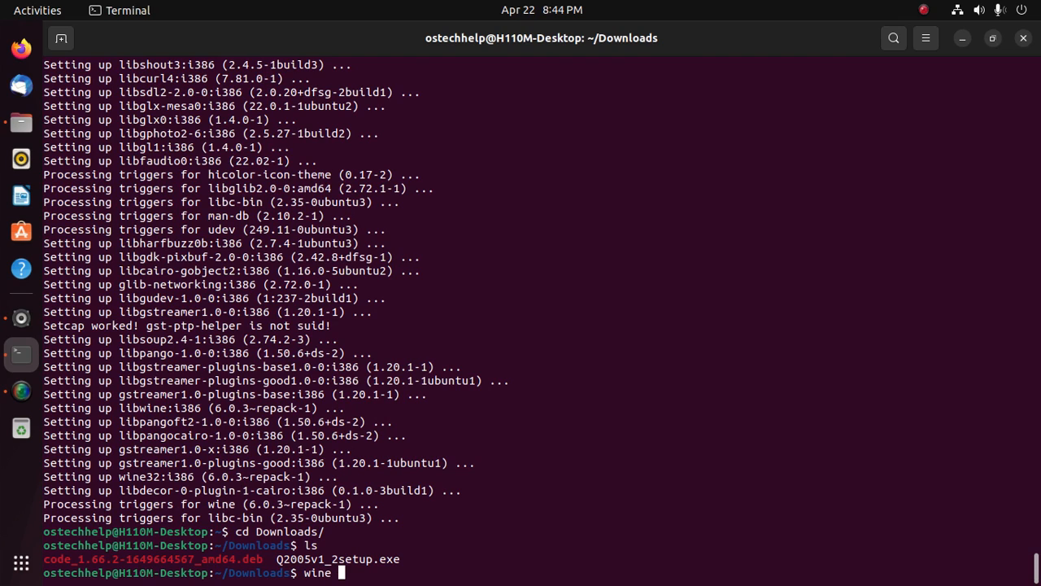
text(Q2005v1_2setup.exe)
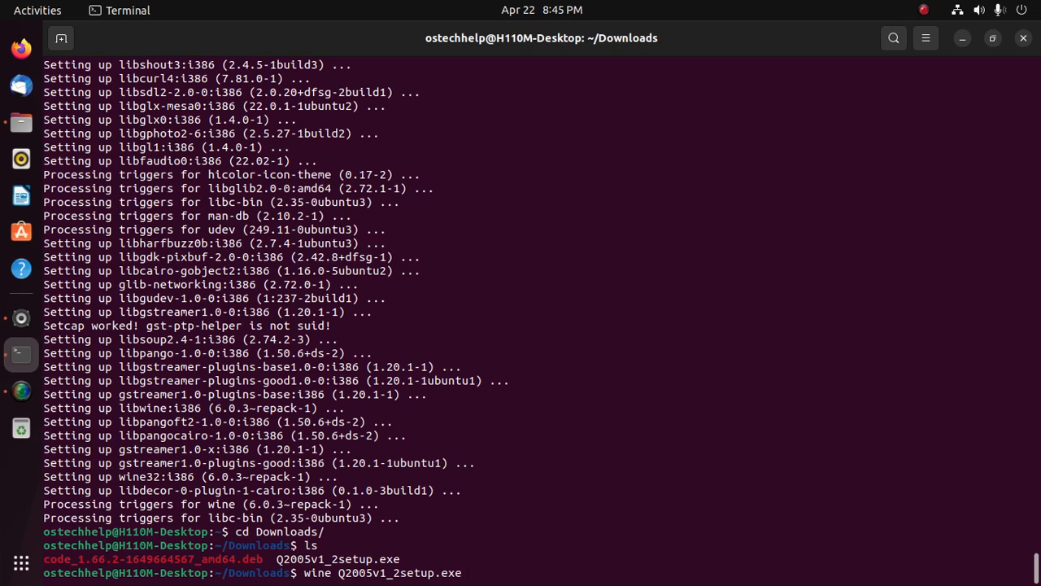
key(Return)
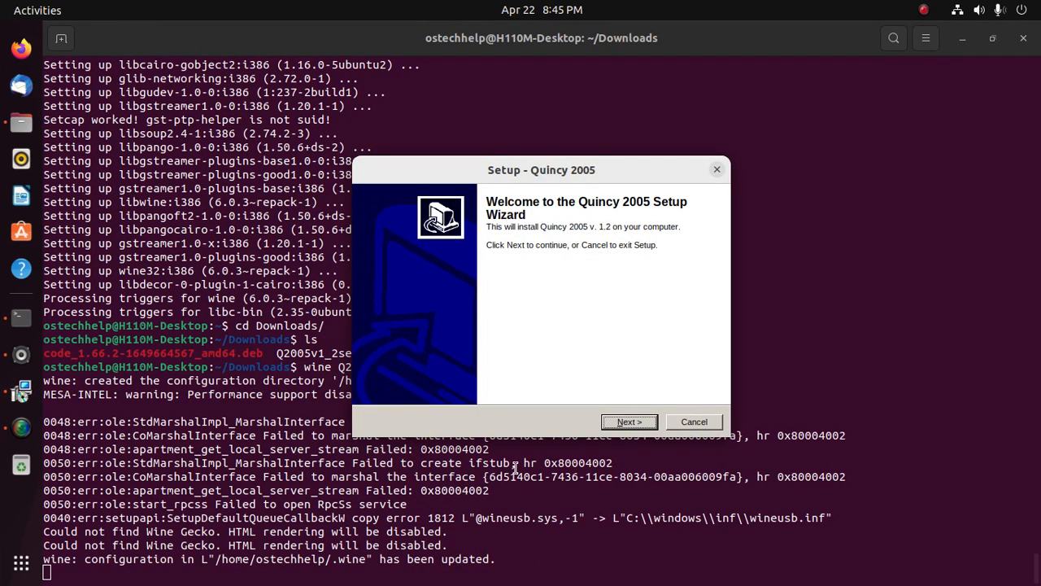
Step: Advance past the welcome and information pages, keeping the default installation folder
click(629, 421)
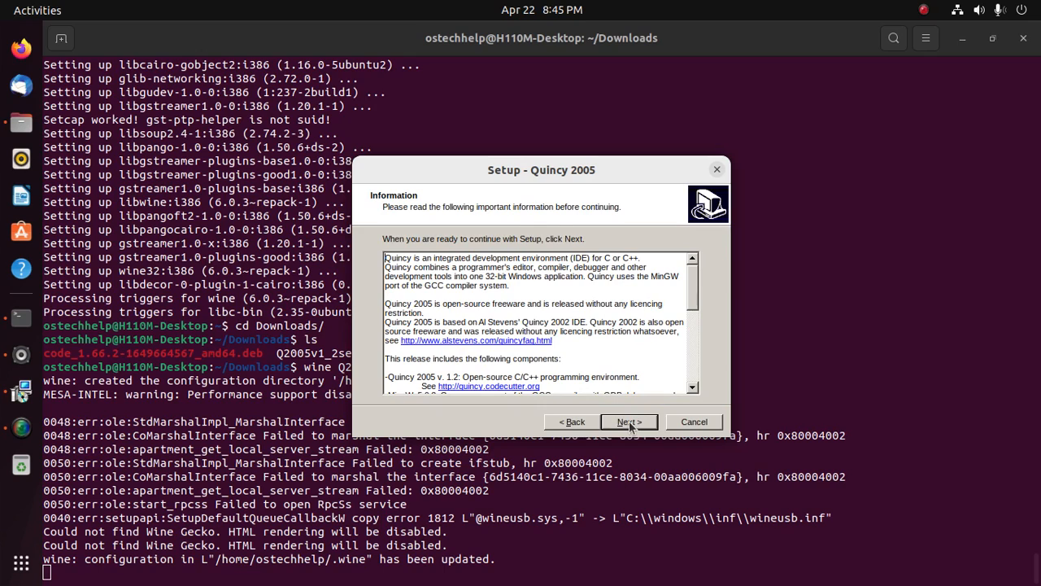
click(627, 421)
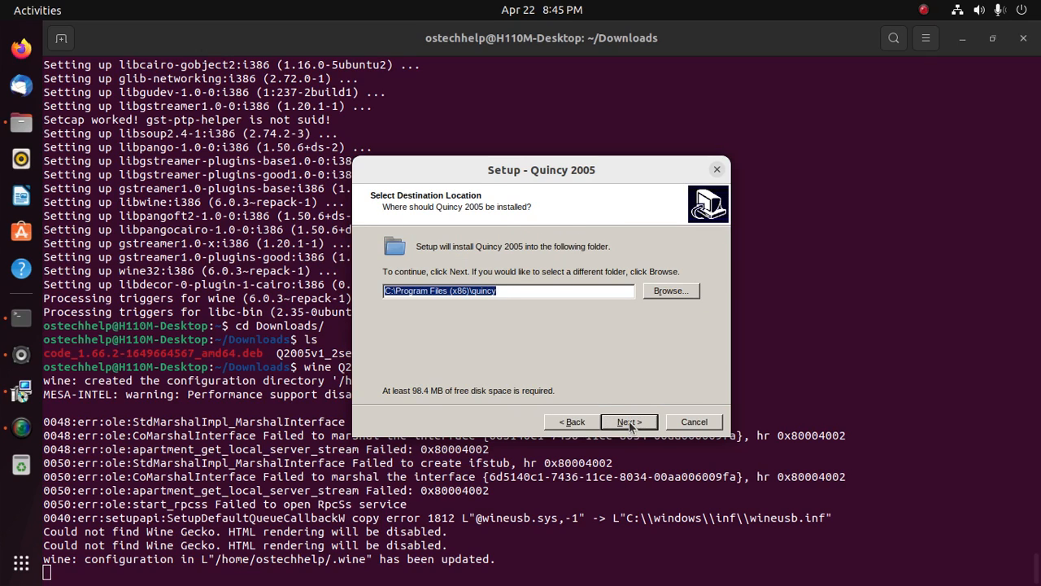
click(628, 421)
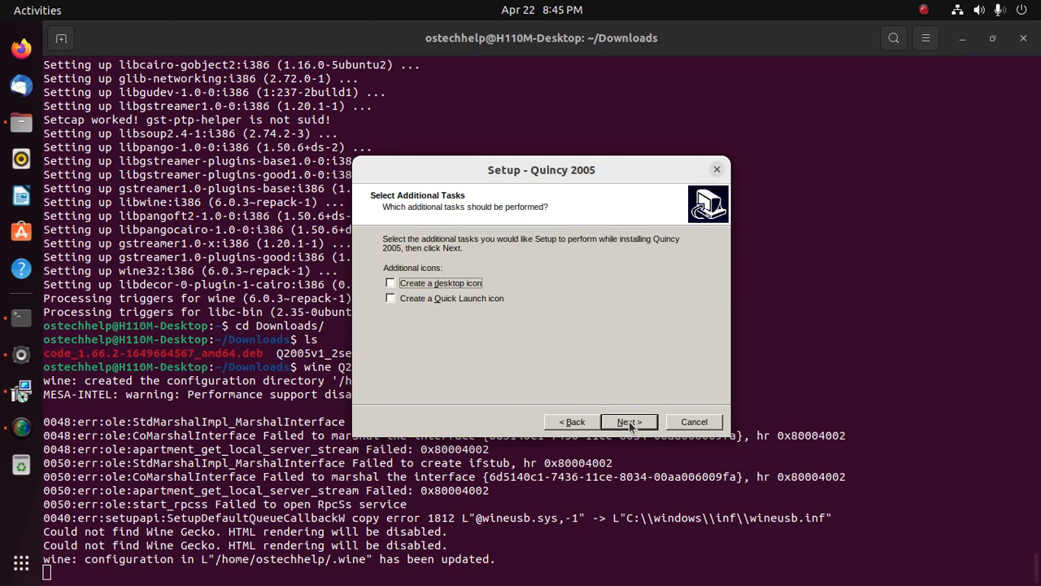
Step: Enable only the desktop icon, install Quincy 2005, and finish with it launching
click(390, 283)
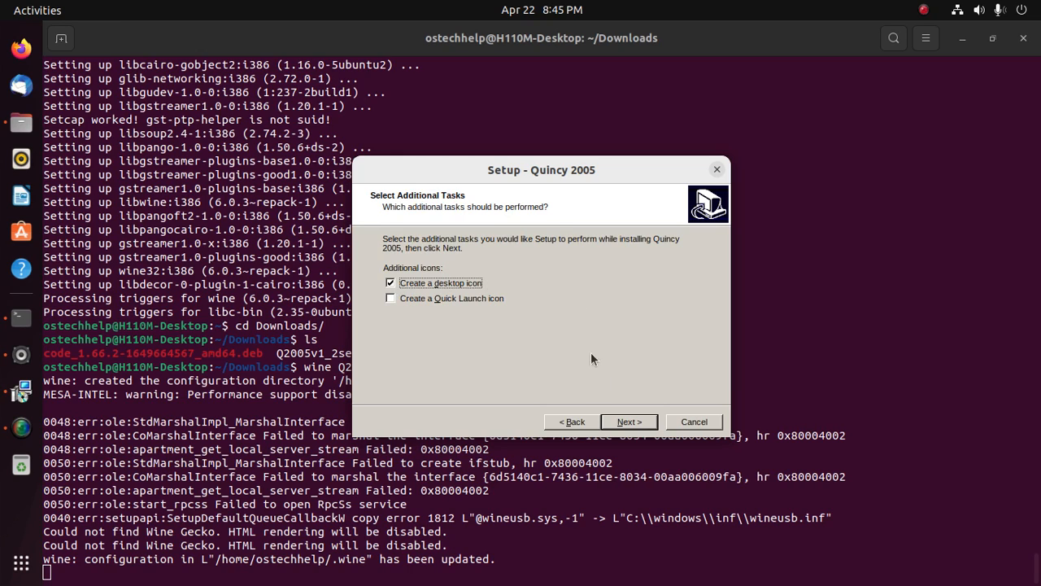
click(391, 298)
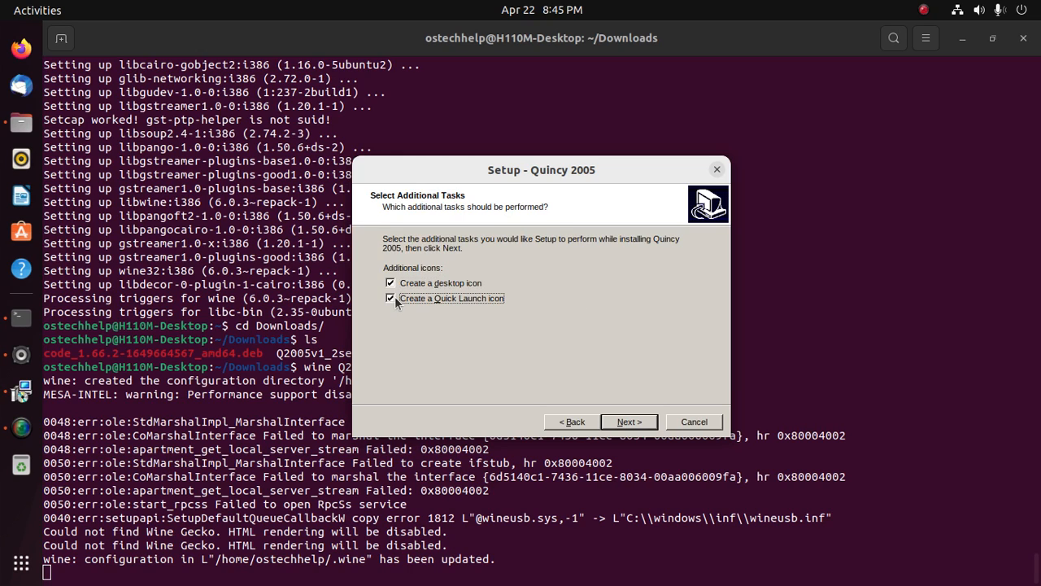
click(390, 298)
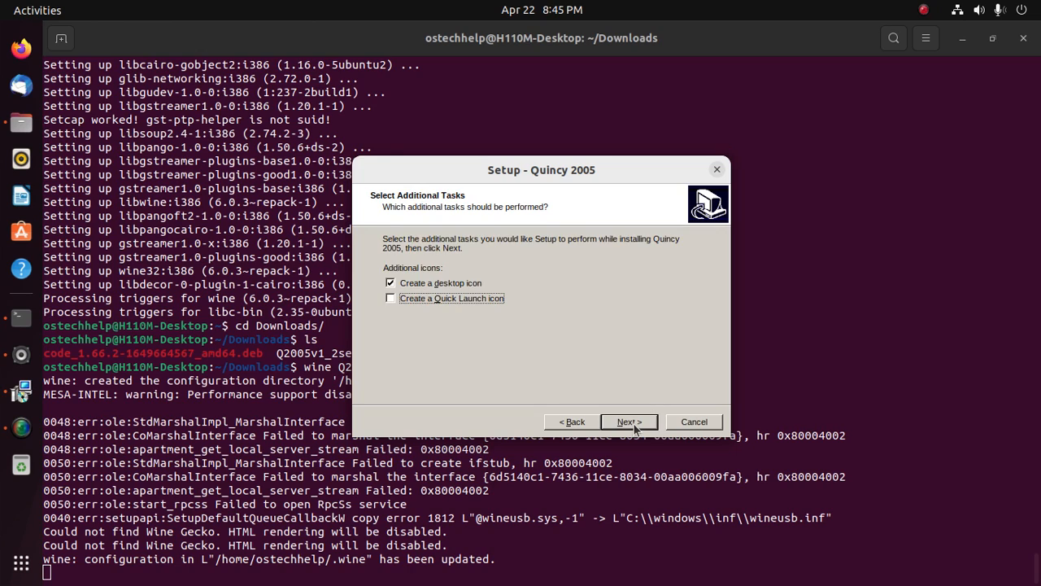
click(629, 422)
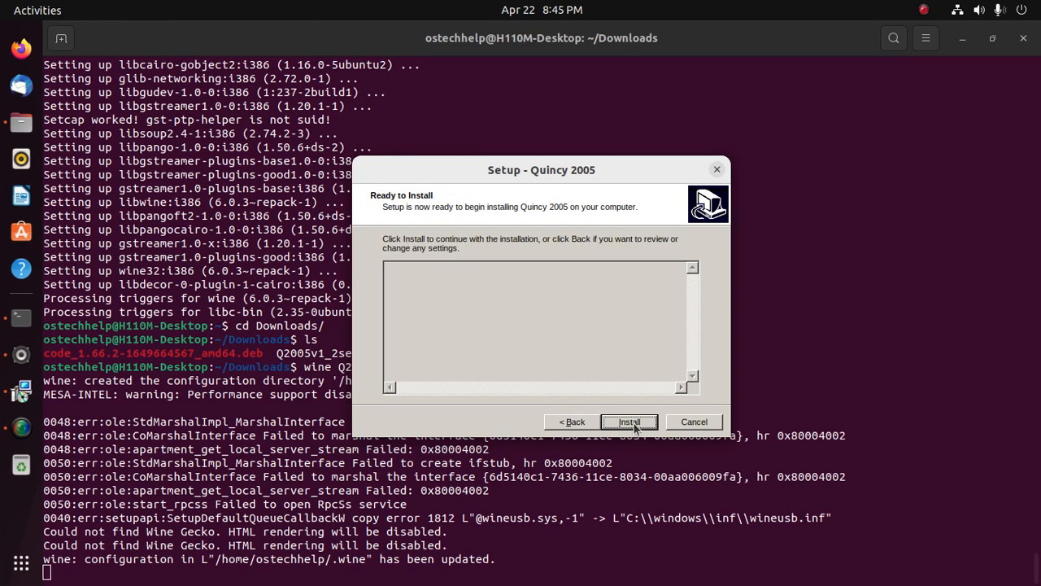
click(630, 422)
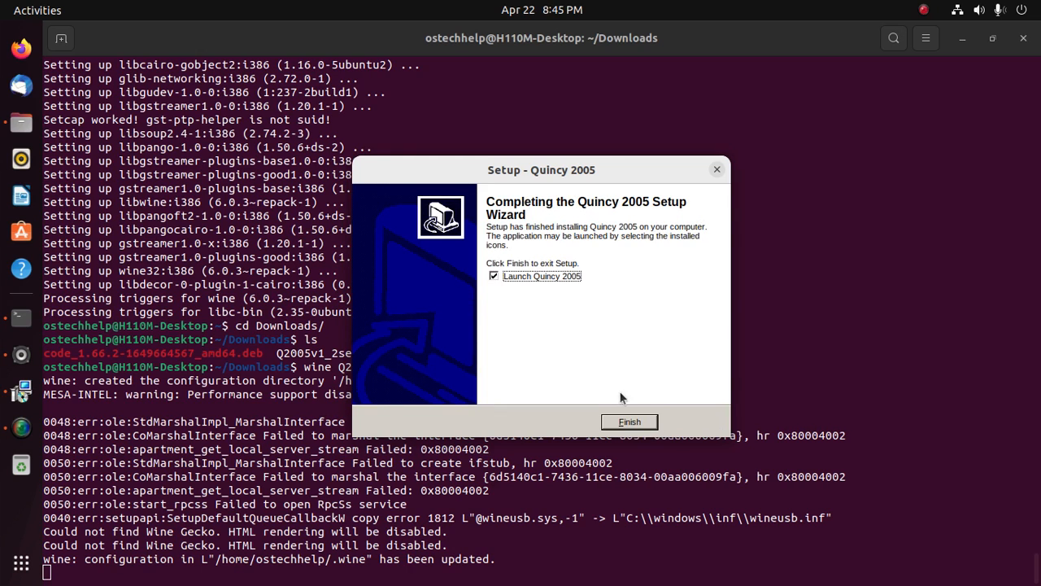
click(629, 422)
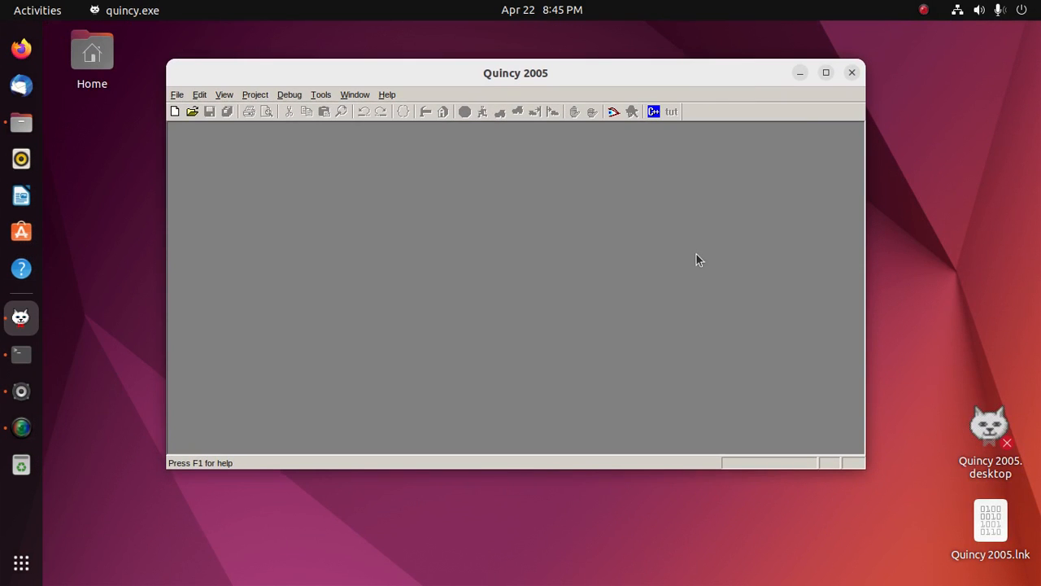
mouse_move(543, 196)
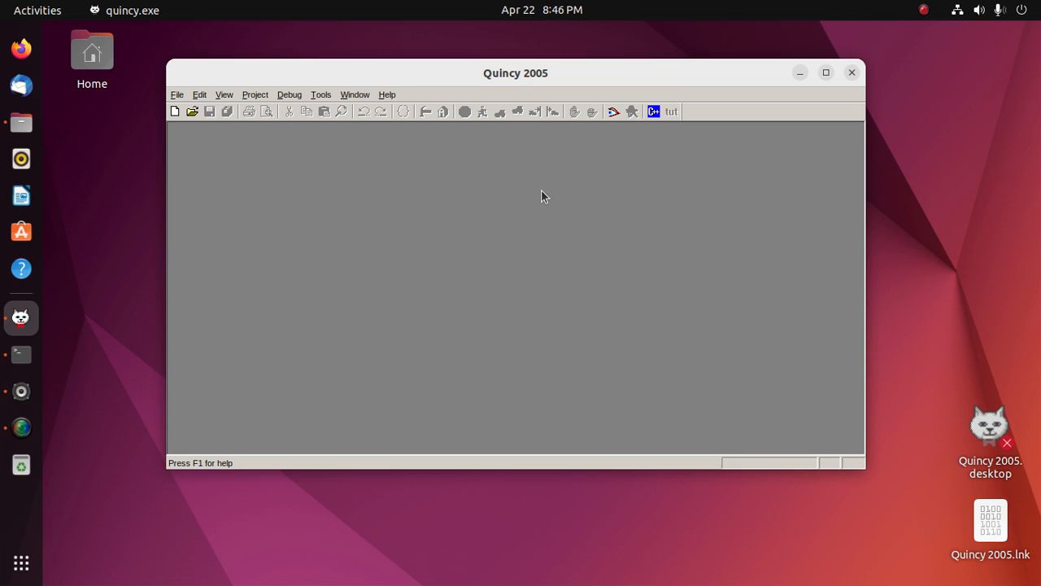
Step: Open Quincy 2005's File menu to reach the New command
click(177, 95)
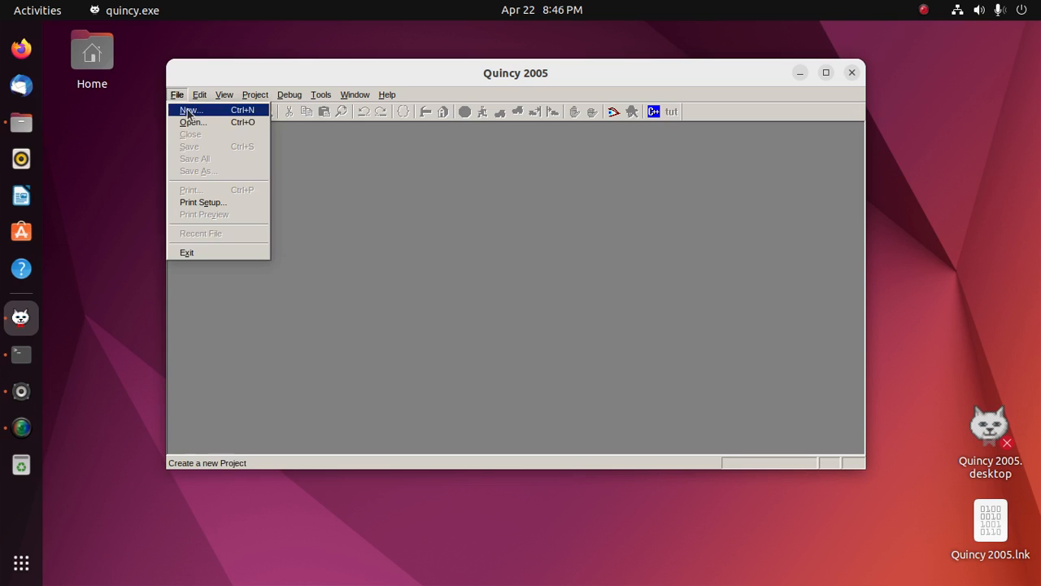